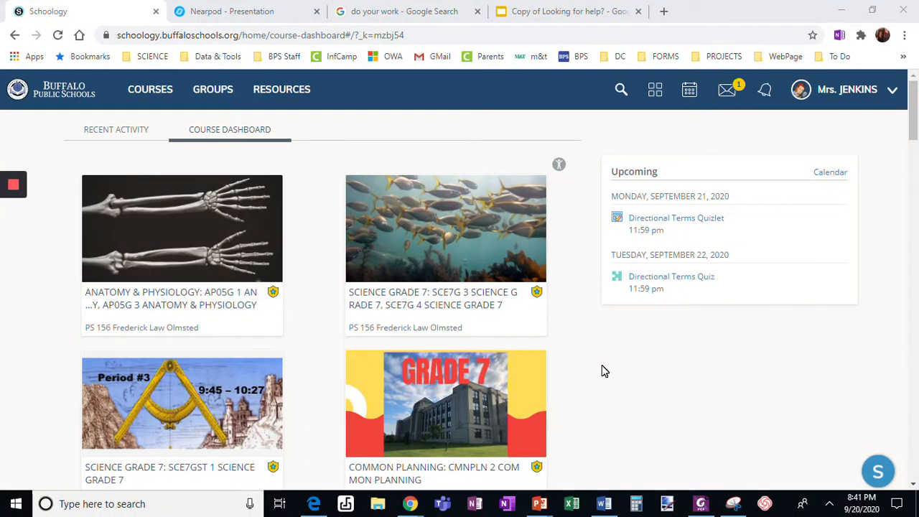
Step: Open the Practice Course tile from the Course Dashboard to reach its Materials page
scroll("down", 3)
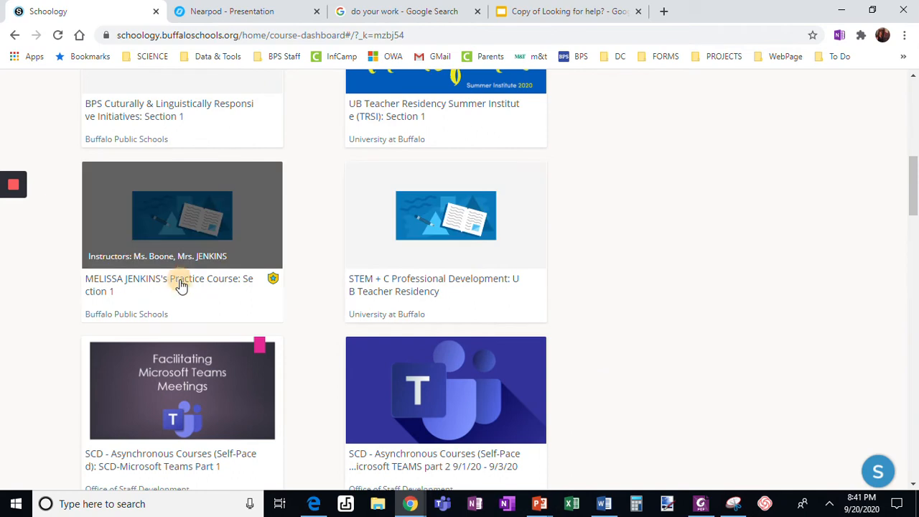
left_click(170, 284)
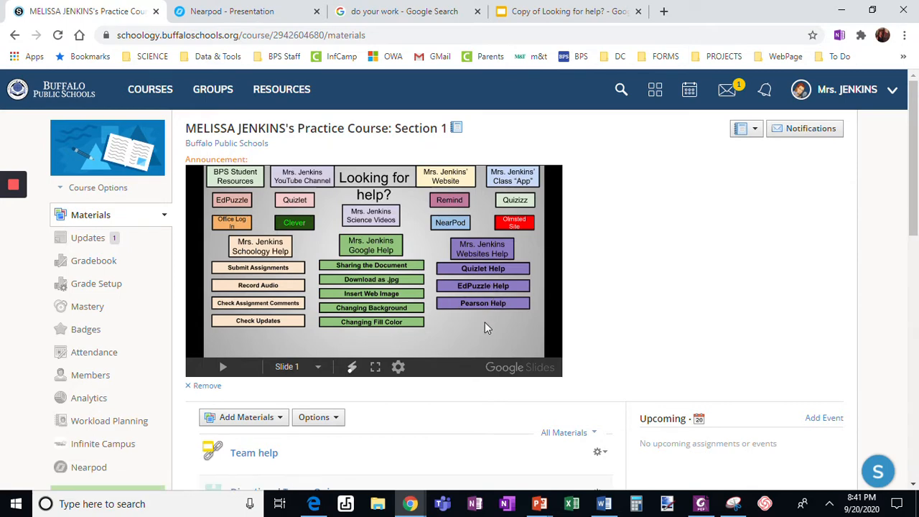
mouse_move(552, 279)
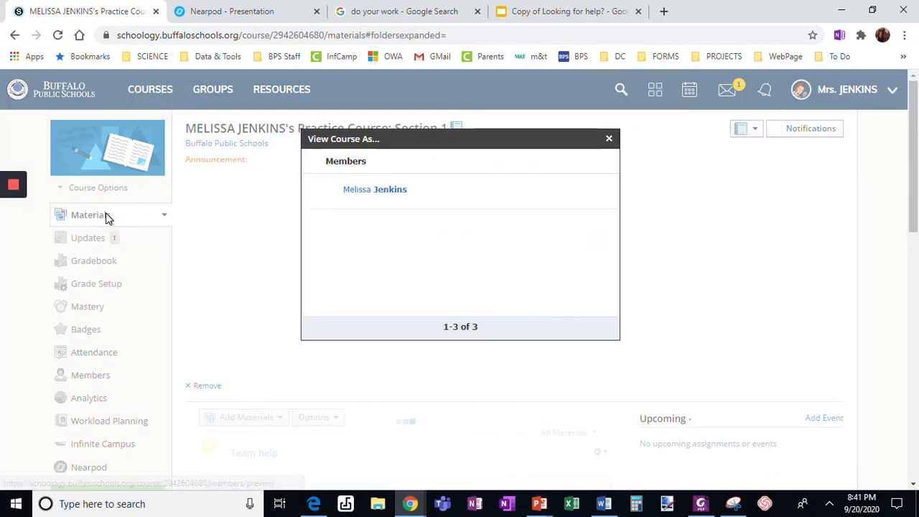
Step: Load the course preview as the student member via View Course As
left_click(374, 190)
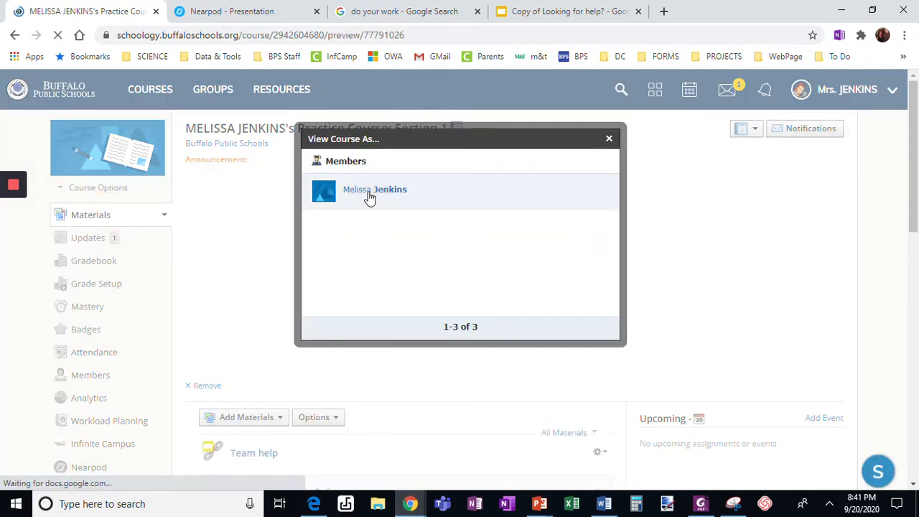
left_click(374, 189)
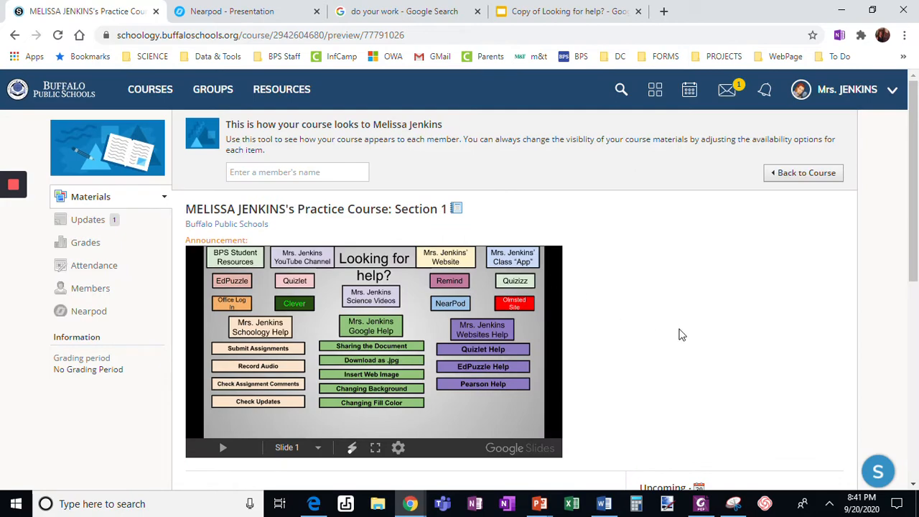
mouse_move(453, 437)
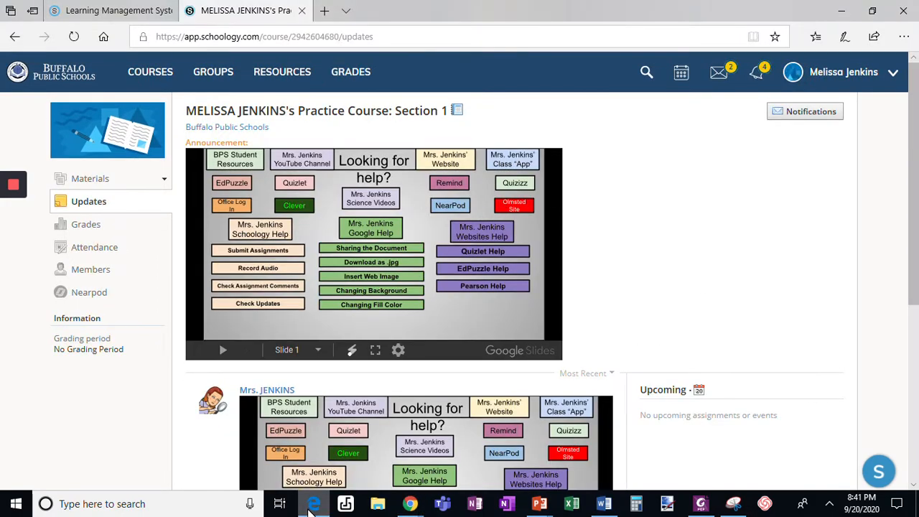
mouse_move(138, 164)
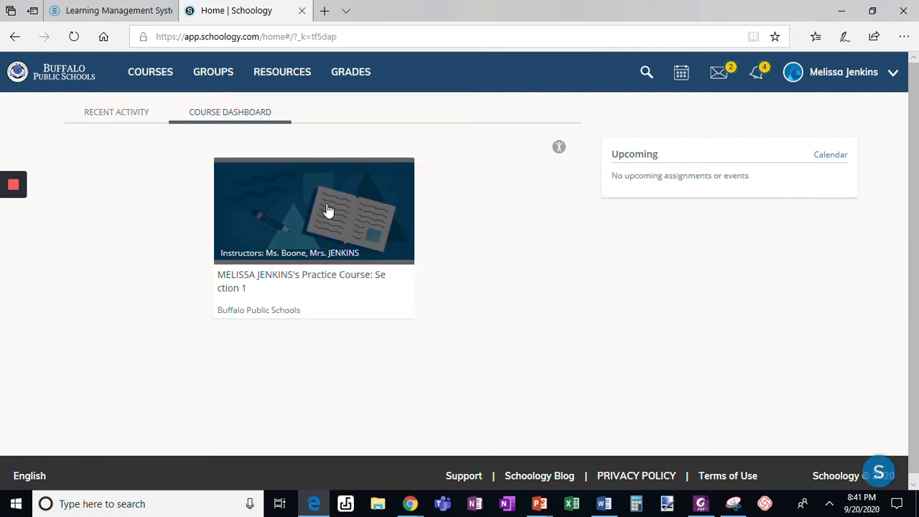
Step: Open the Practice Course from the student's dashboard, revealing the Unauthorized Error 401
left_click(313, 210)
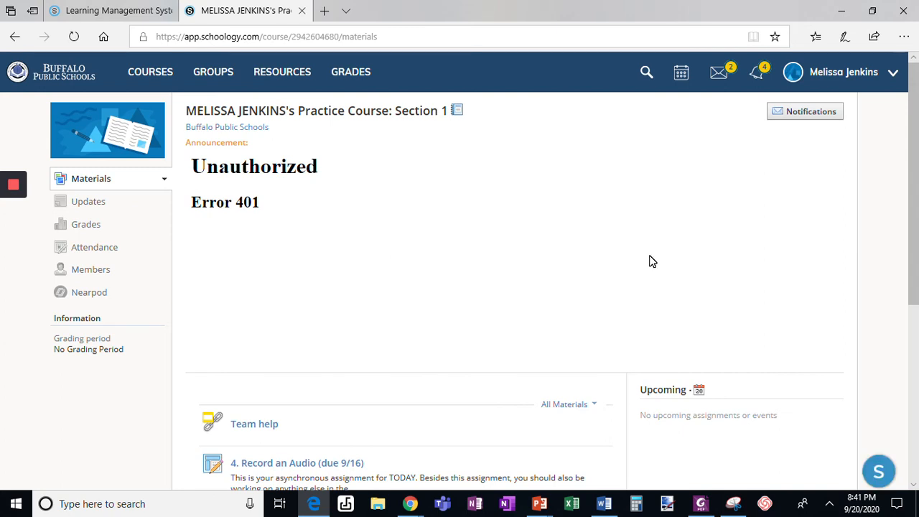
mouse_move(405, 263)
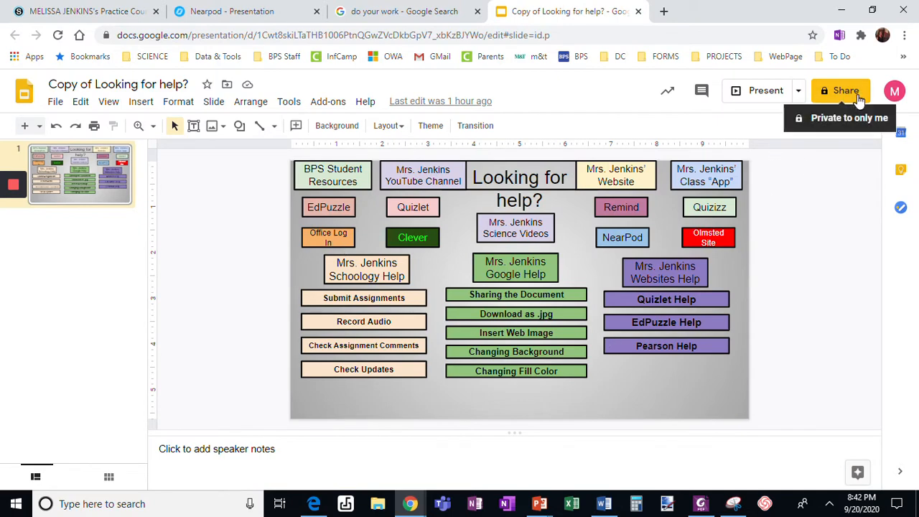
Step: Share the Looking for help? presentation so anyone with the link can view it
left_click(840, 90)
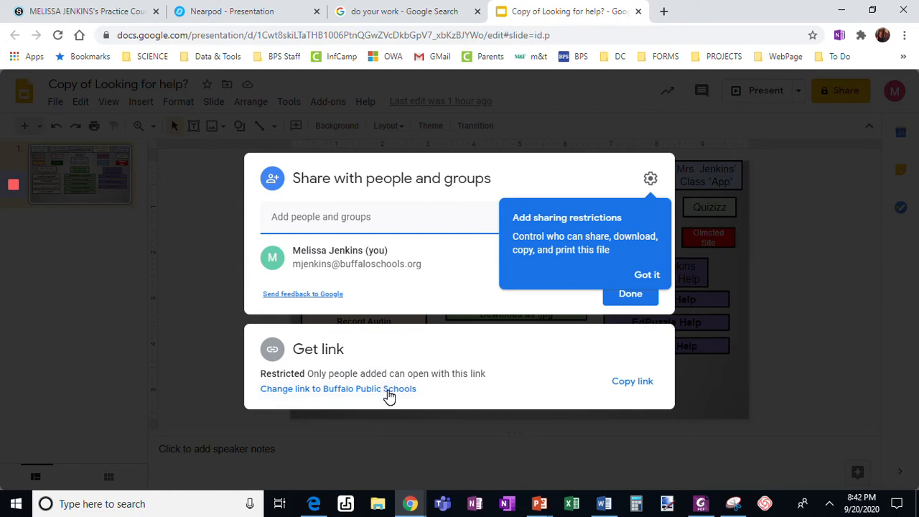
left_click(337, 388)
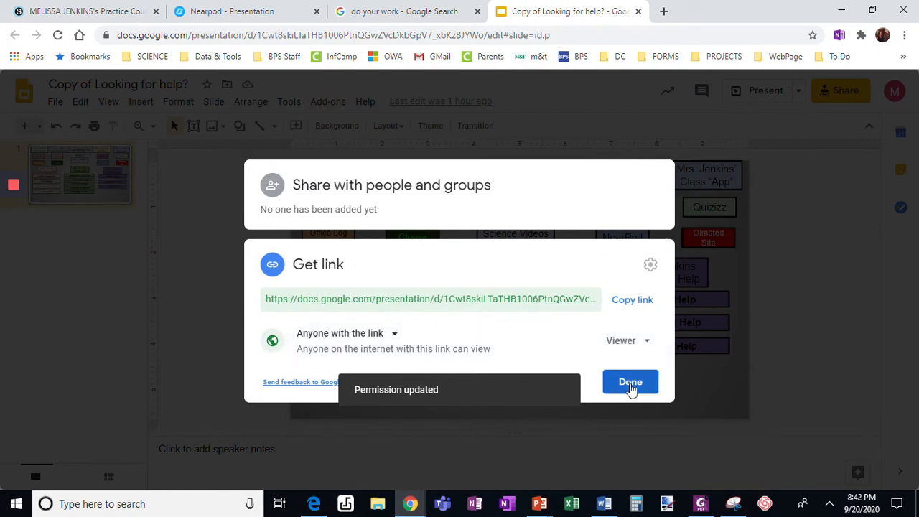
left_click(629, 382)
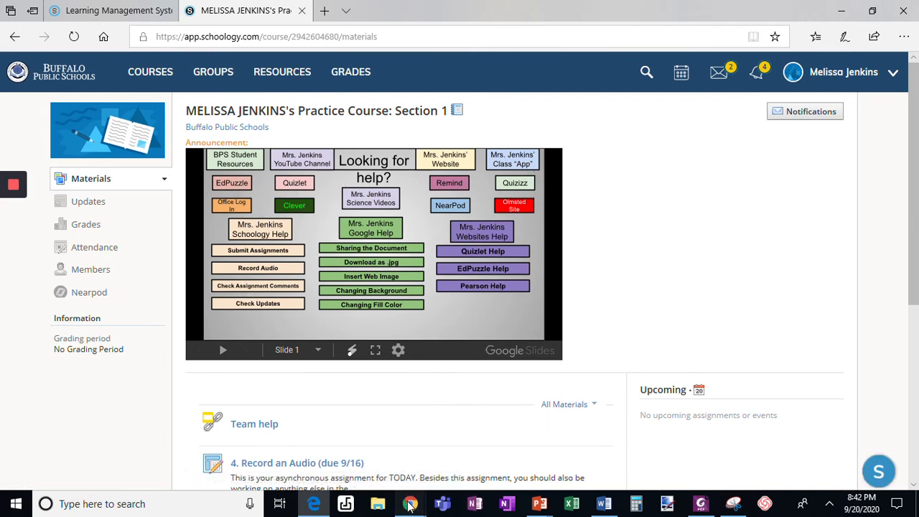
Step: Reopen the presentation's sharing settings to confirm Anyone with the link access
left_click(566, 12)
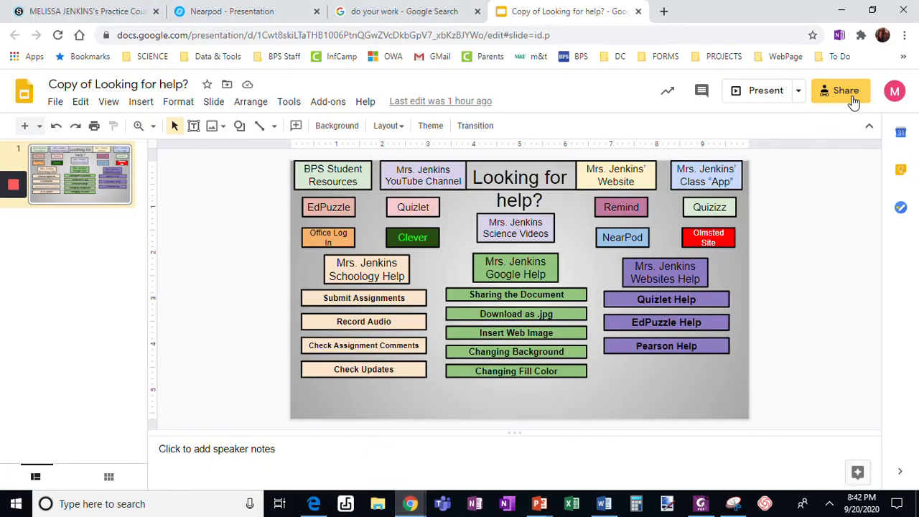
left_click(842, 91)
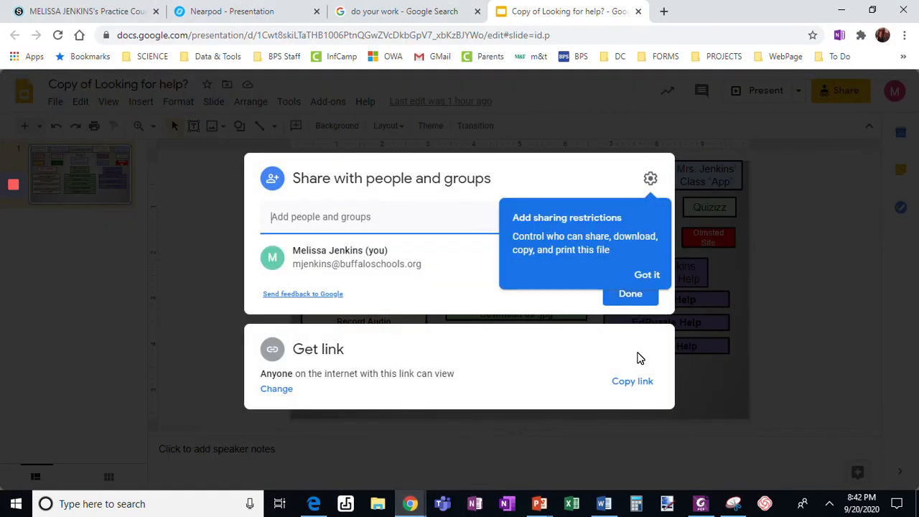